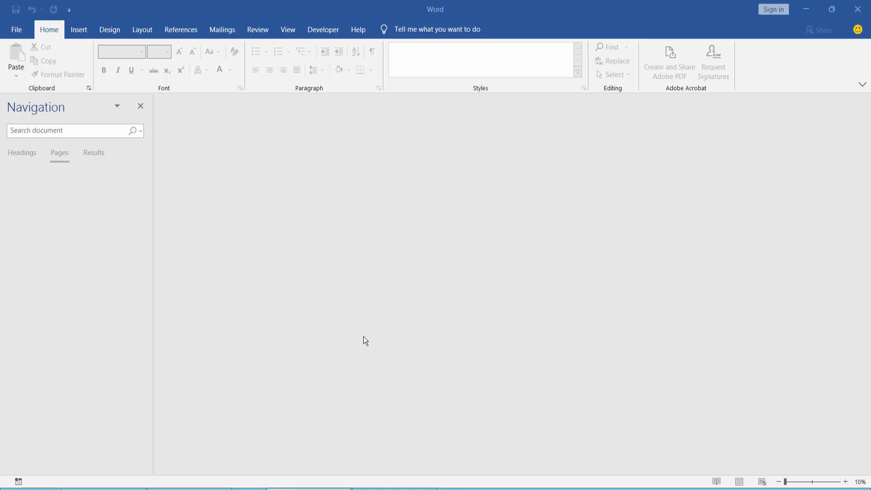
mouse_move(442, 153)
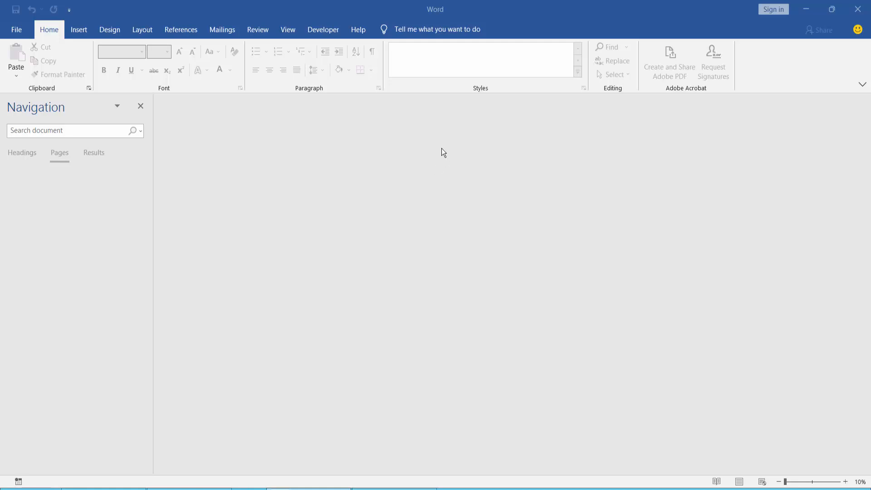
mouse_move(279, 204)
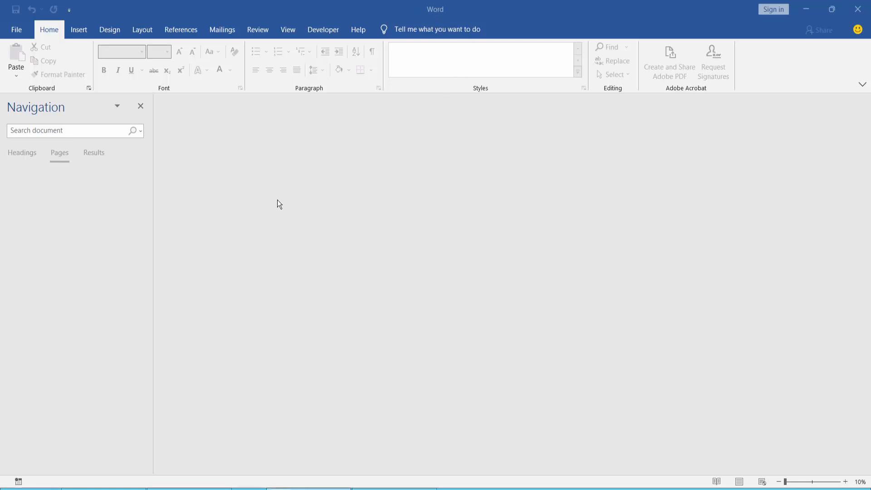
mouse_move(17, 30)
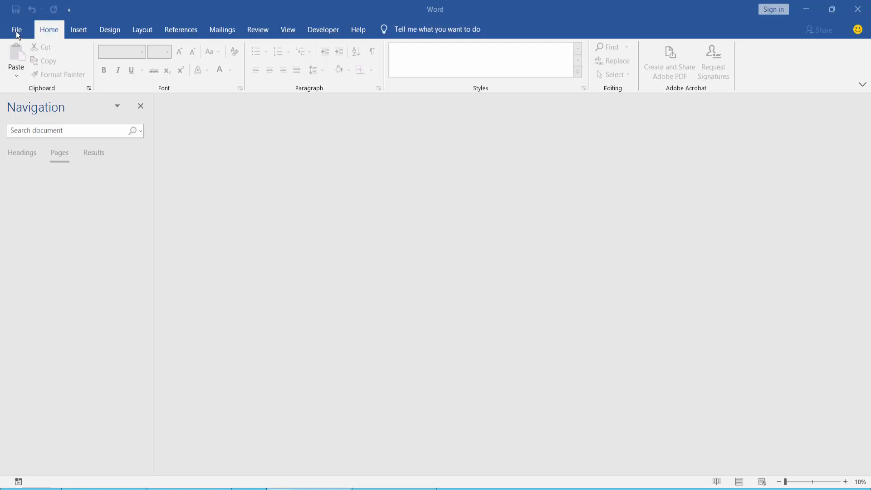
Open File-01 from the Desktop, the two-page workplace stress document.
click(17, 29)
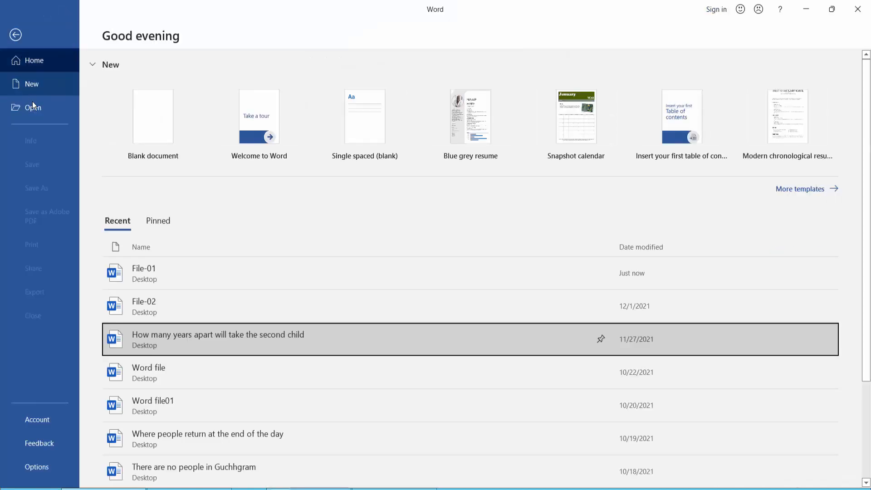
click(32, 108)
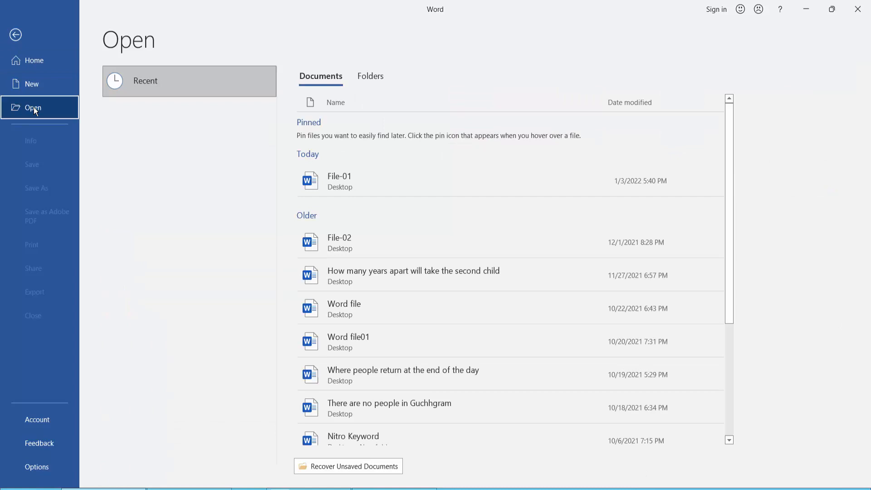
click(33, 107)
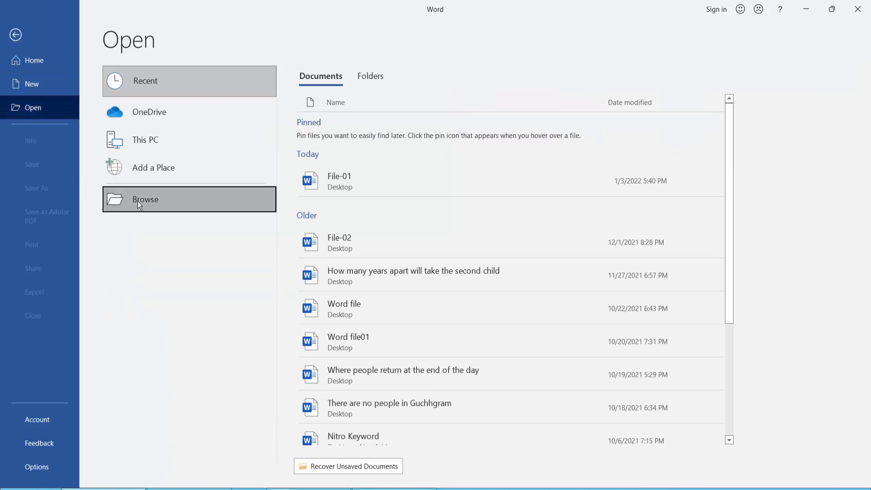
click(145, 199)
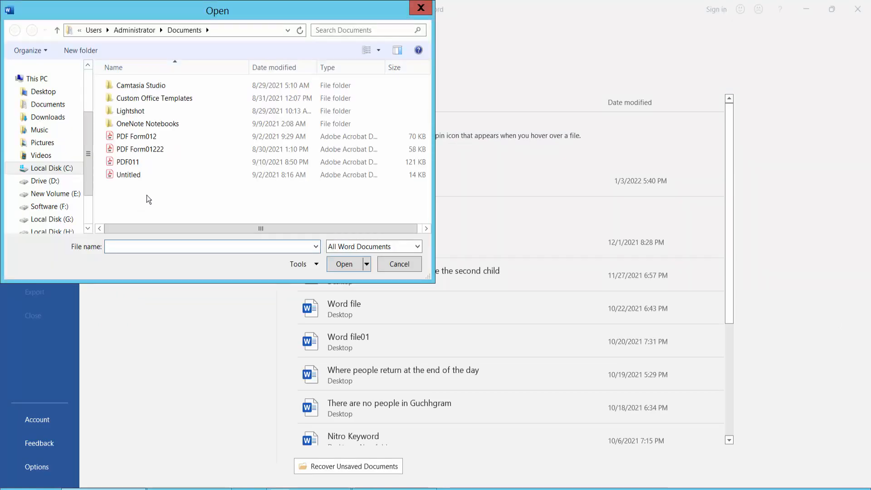
click(43, 91)
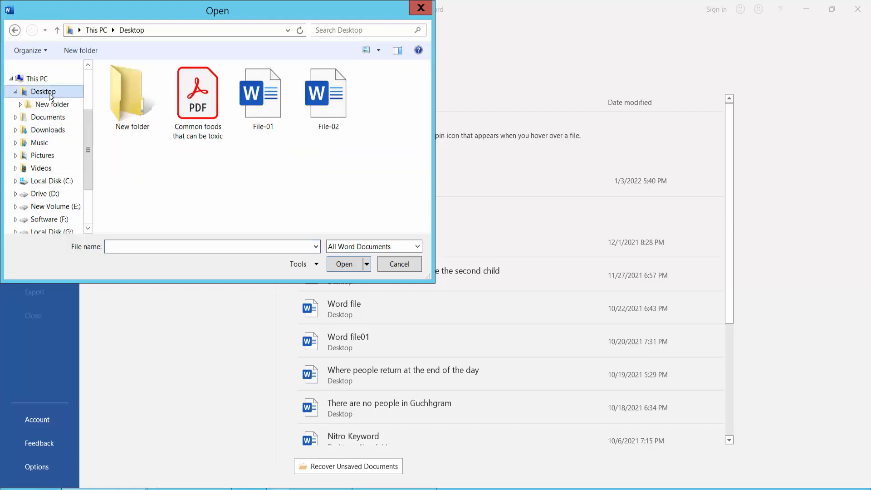
click(263, 93)
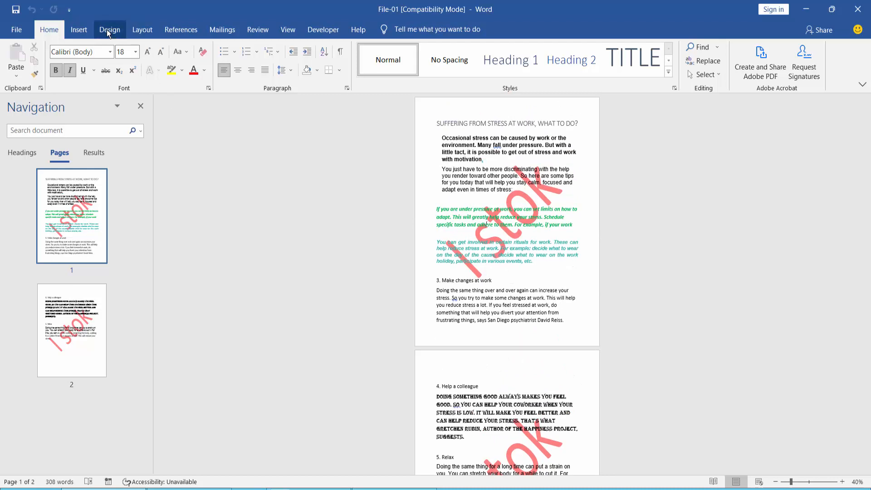
Remove the red iStok watermark from both pages, then go to the File view.
click(109, 30)
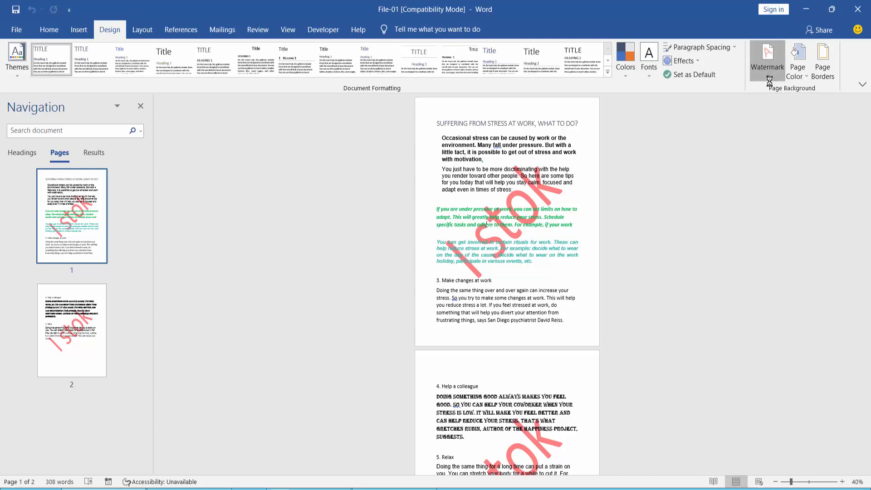
click(766, 61)
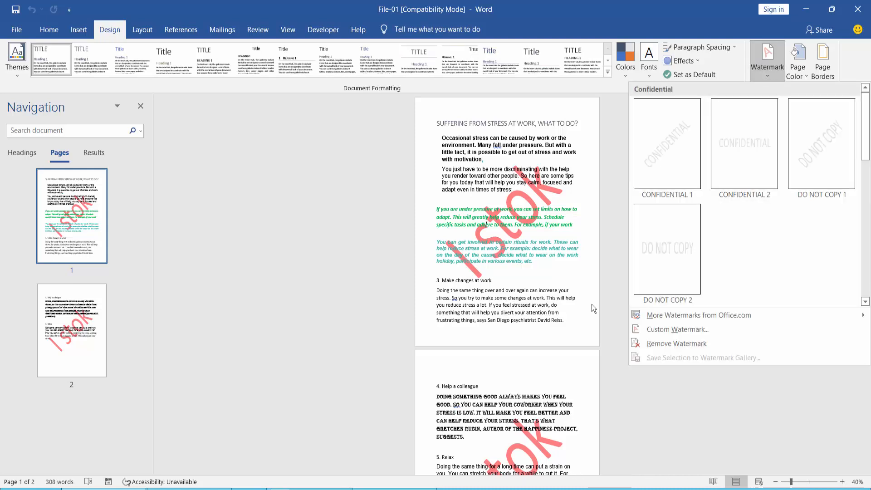
mouse_move(675, 343)
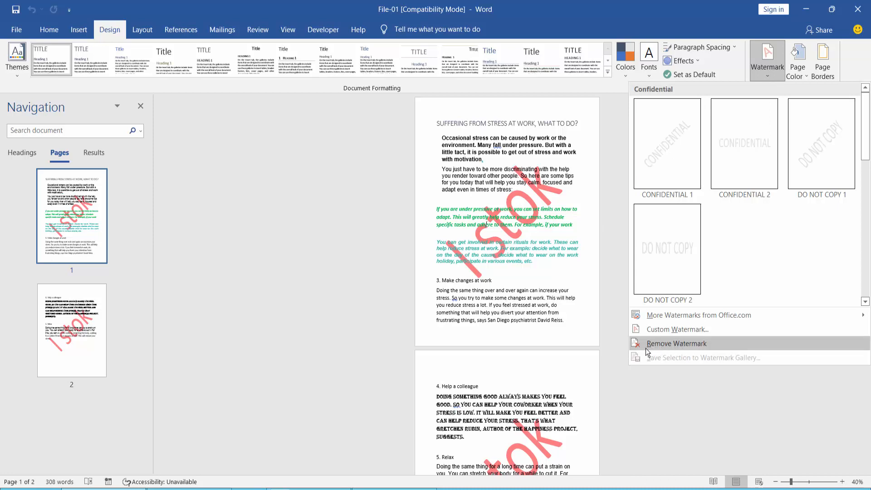
click(675, 344)
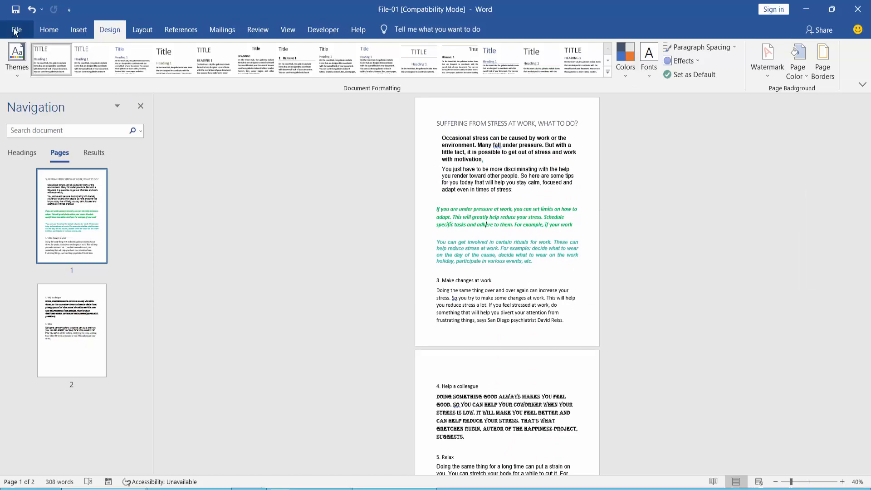
click(15, 29)
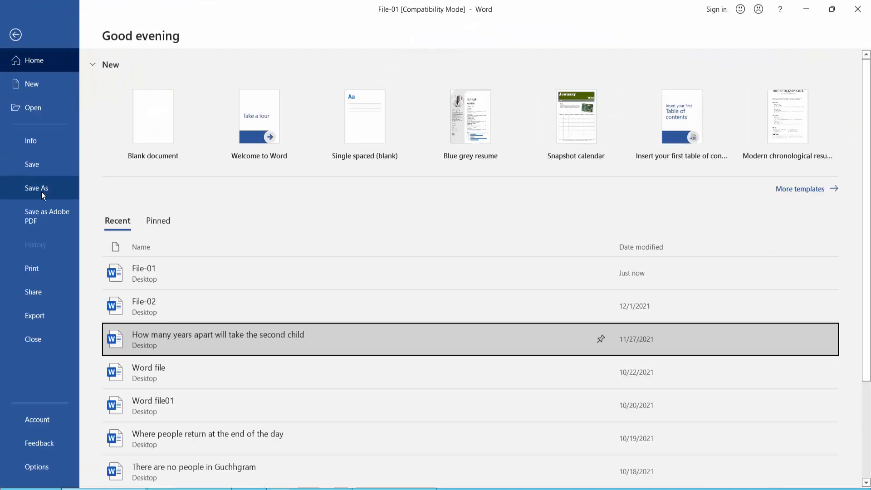